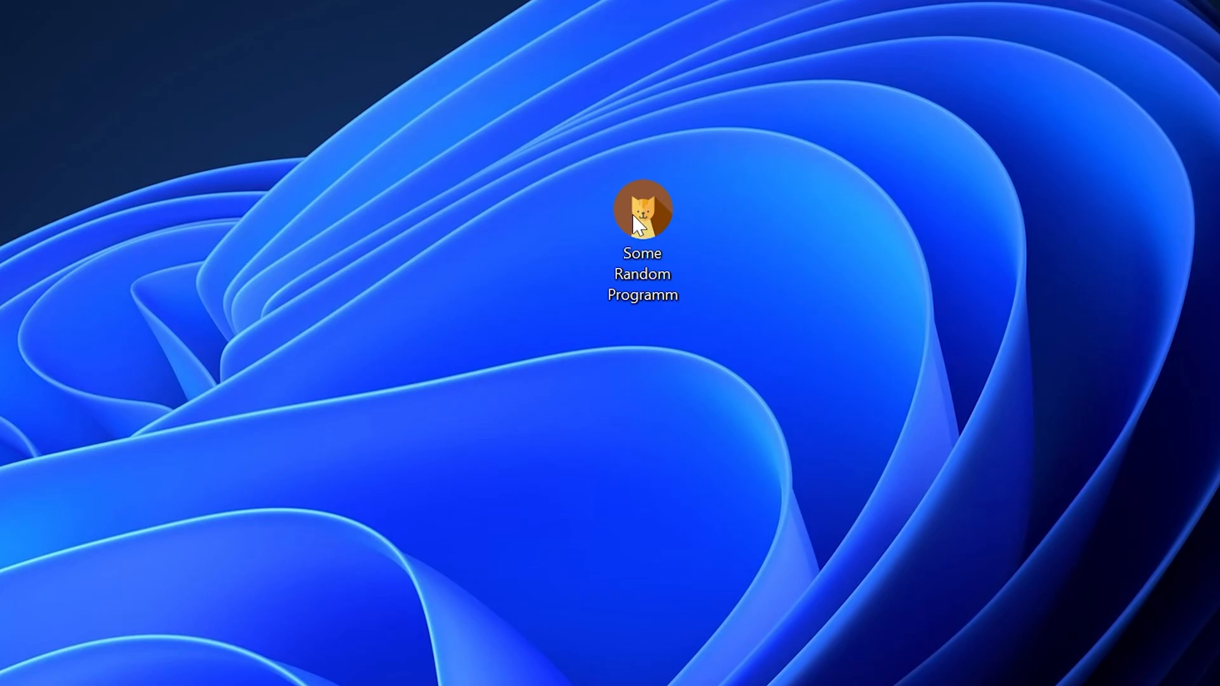
Step: Launch the program to reproduce the missing msvcp110.dll error and dismiss it
double_click(642, 209)
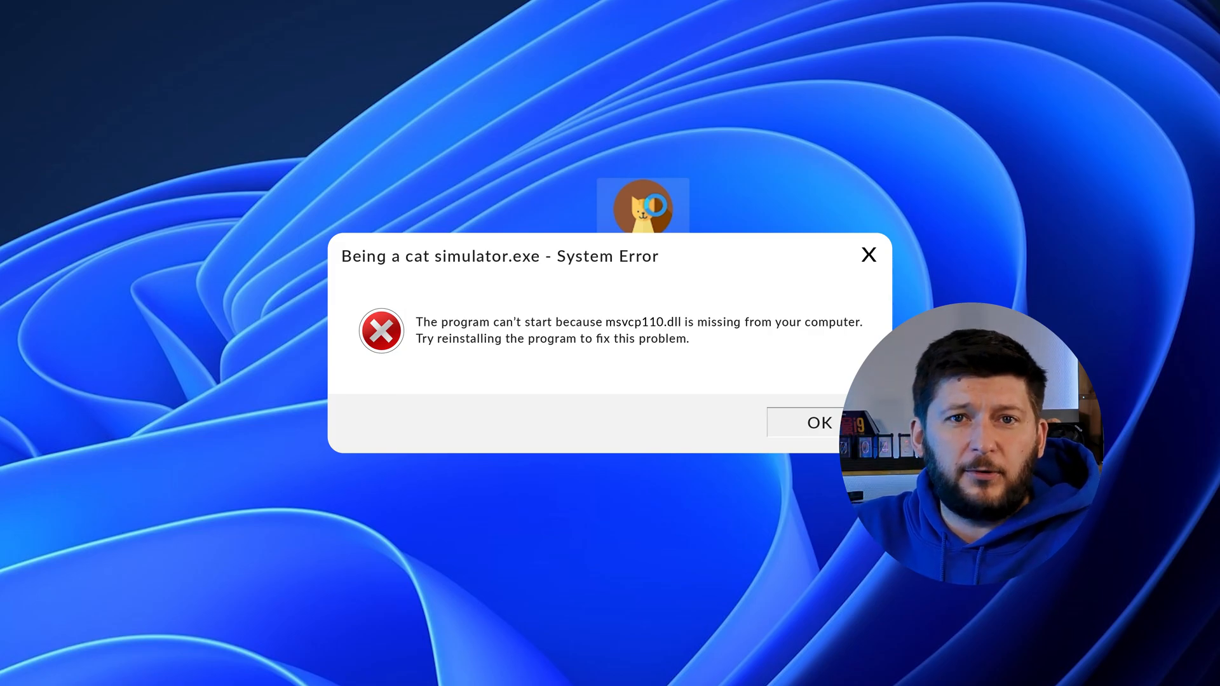
left_click(820, 422)
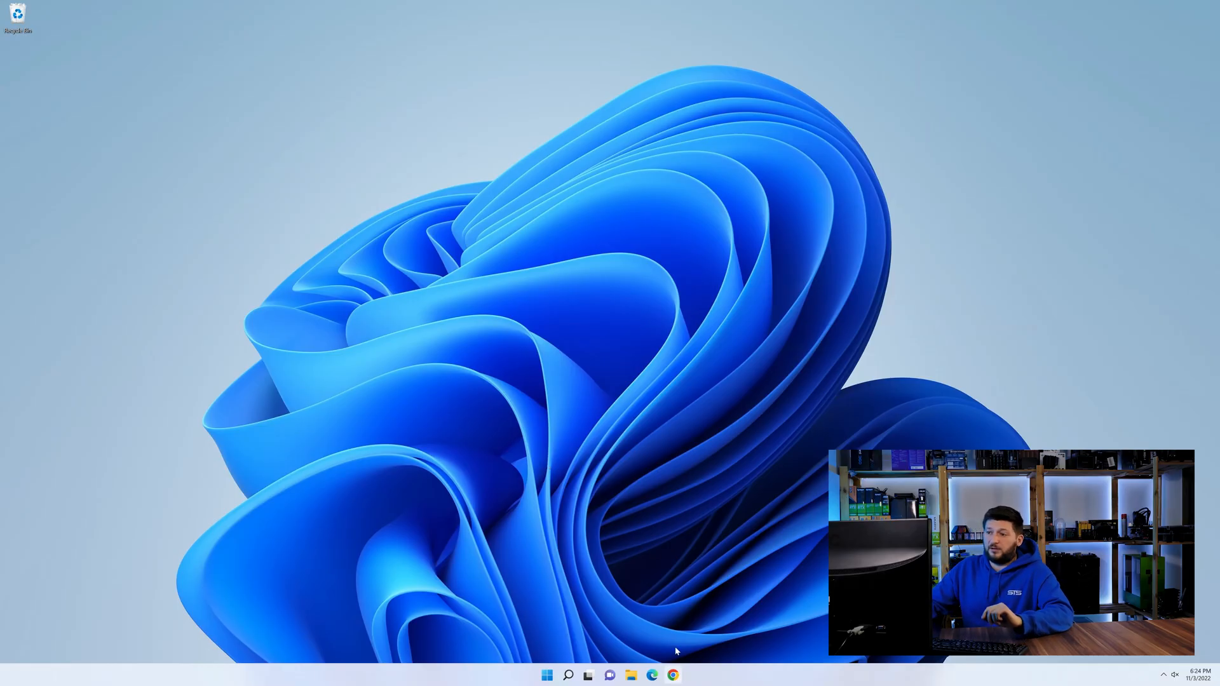
Step: Download the 32-Bit mss32.dll archive from the sts-tutorial.com page in Chrome
left_click(672, 675)
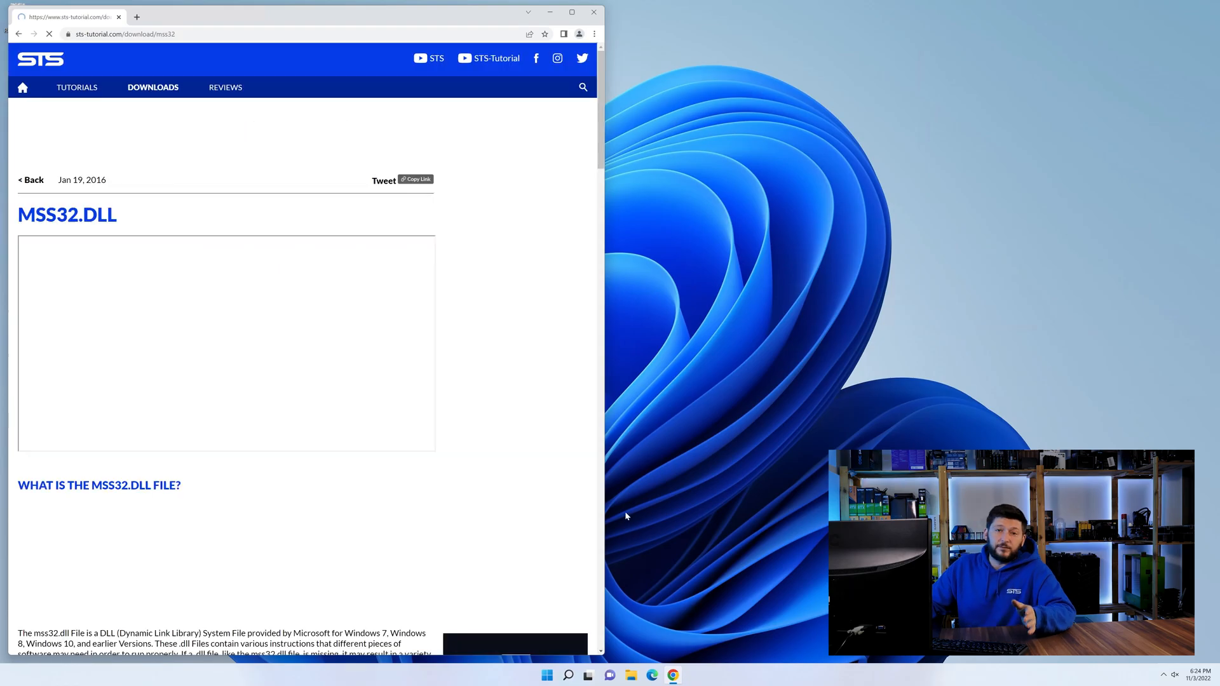
scroll("down", 3)
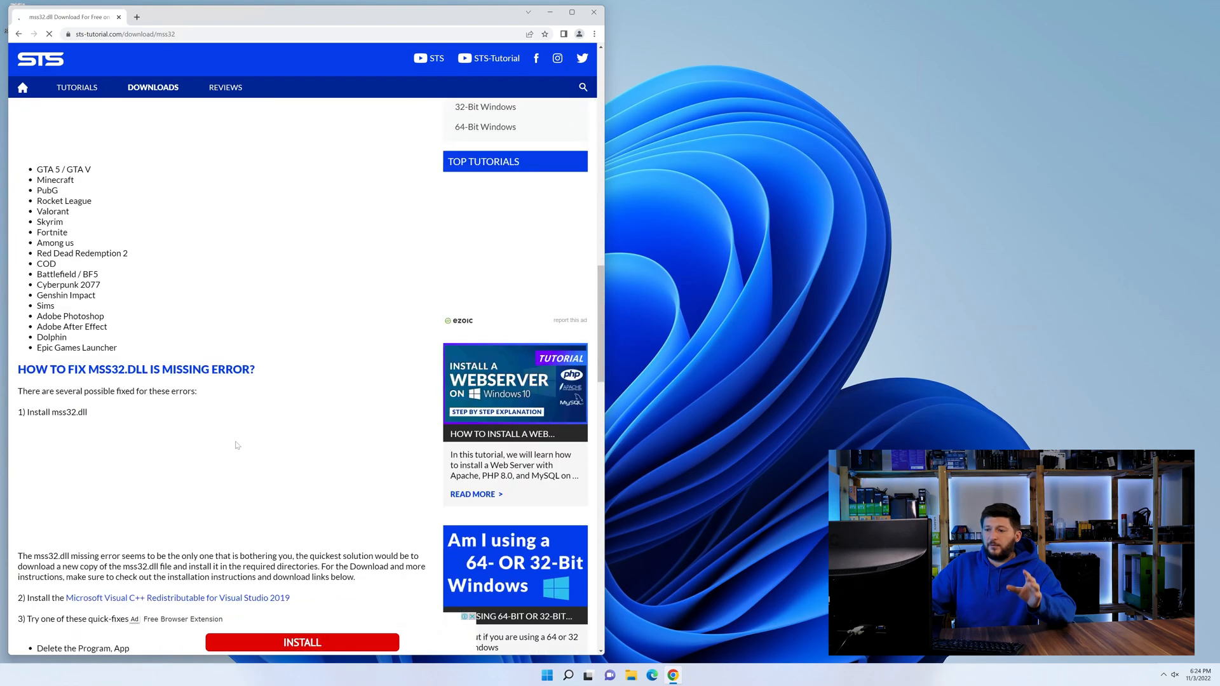
scroll("down", 3)
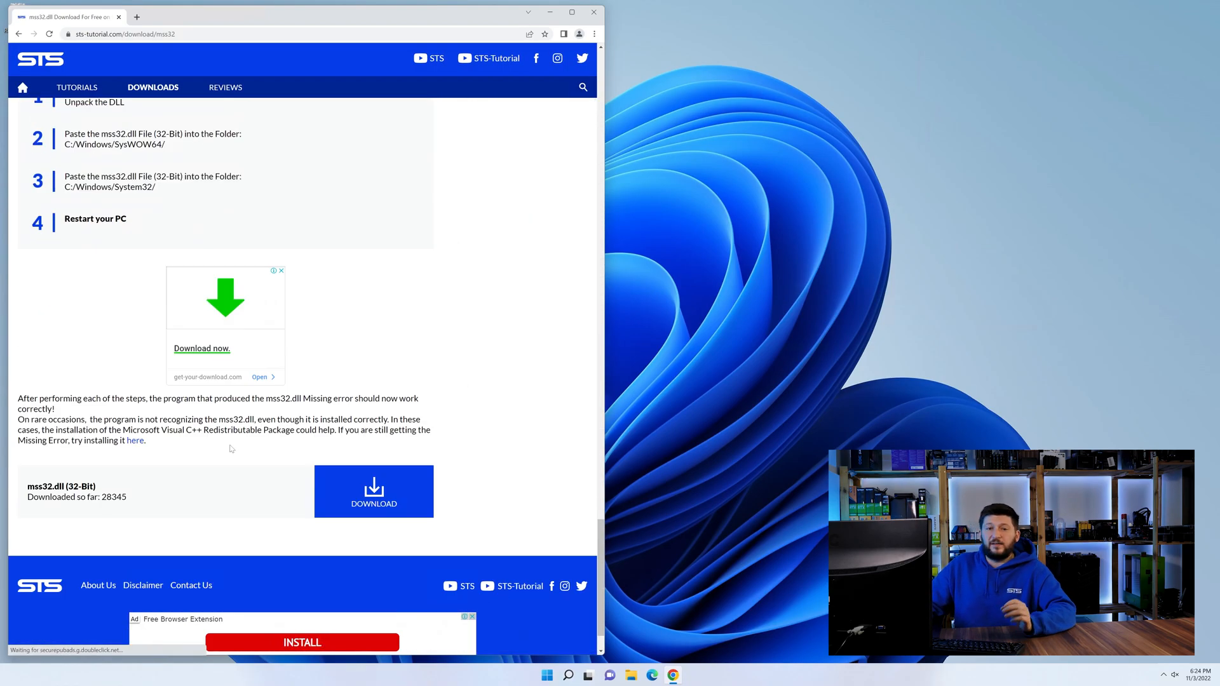
left_click(374, 492)
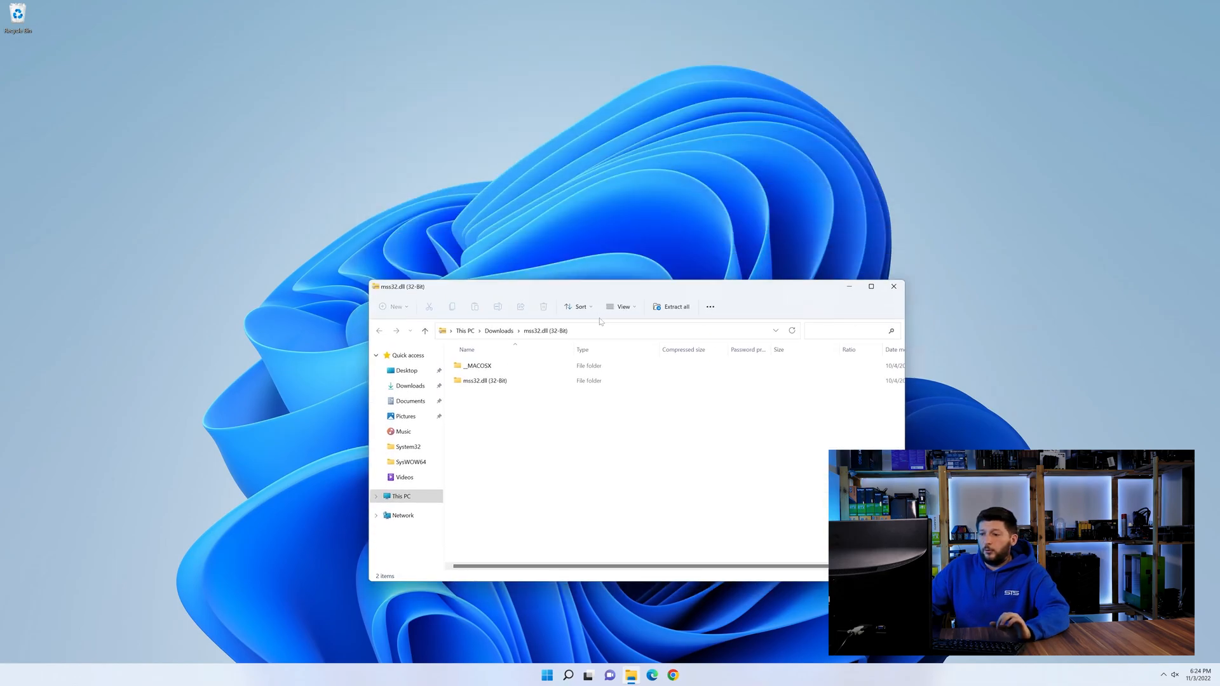
Step: Show the extracted Mss32.dll beside C:\Windows listing System32 and SysWOW64
double_click(483, 380)
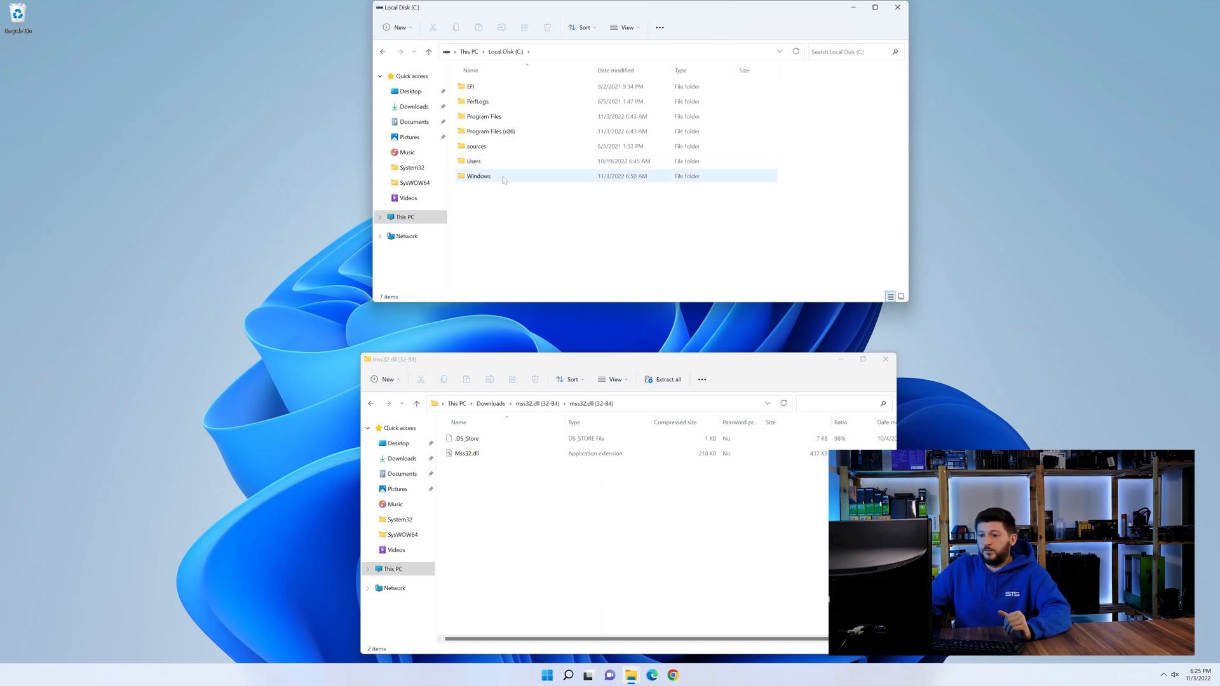
double_click(479, 176)
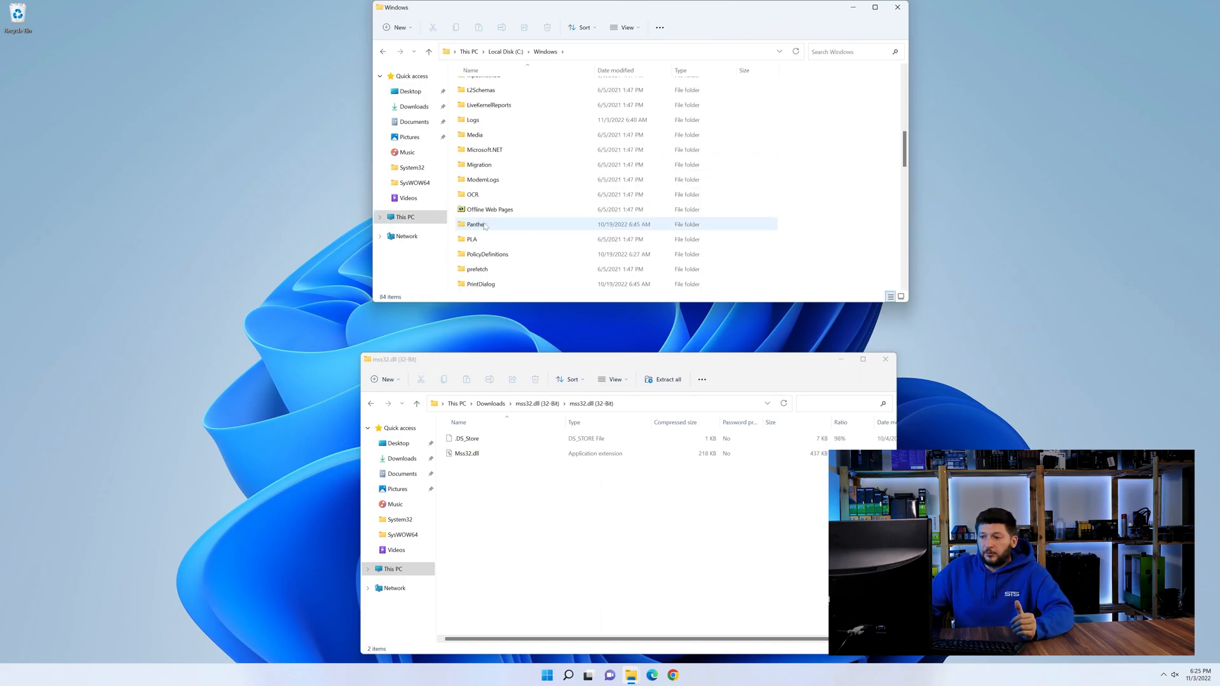
scroll("down", 3)
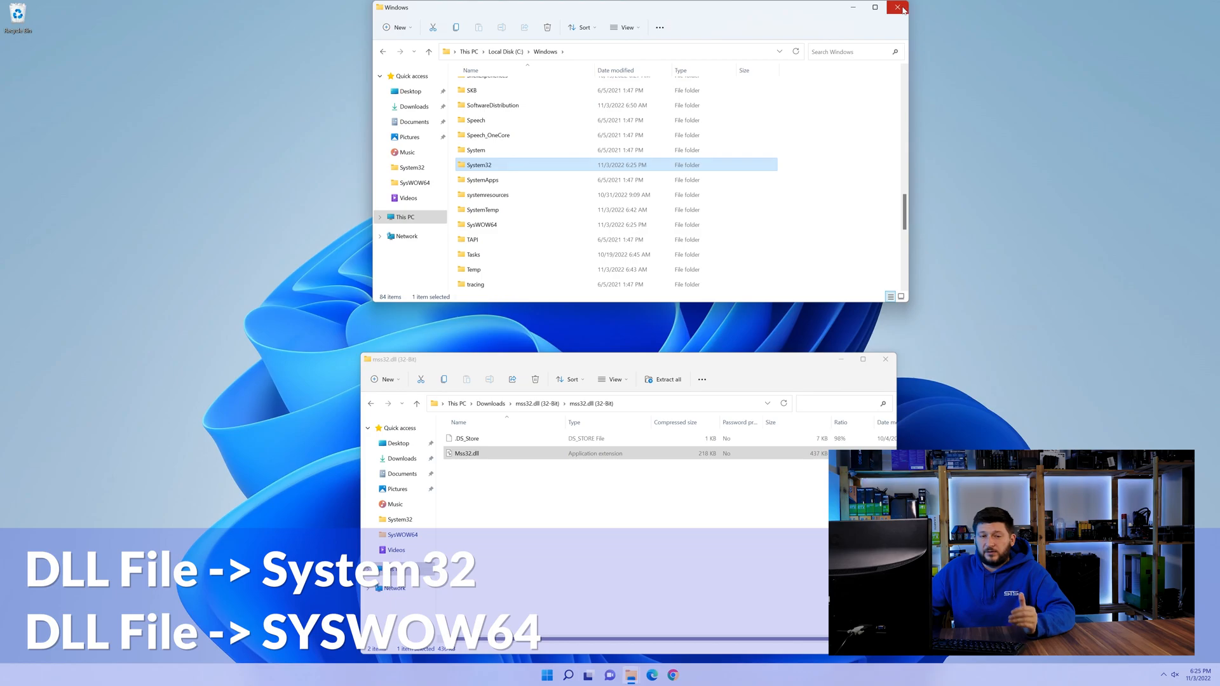
left_click(897, 8)
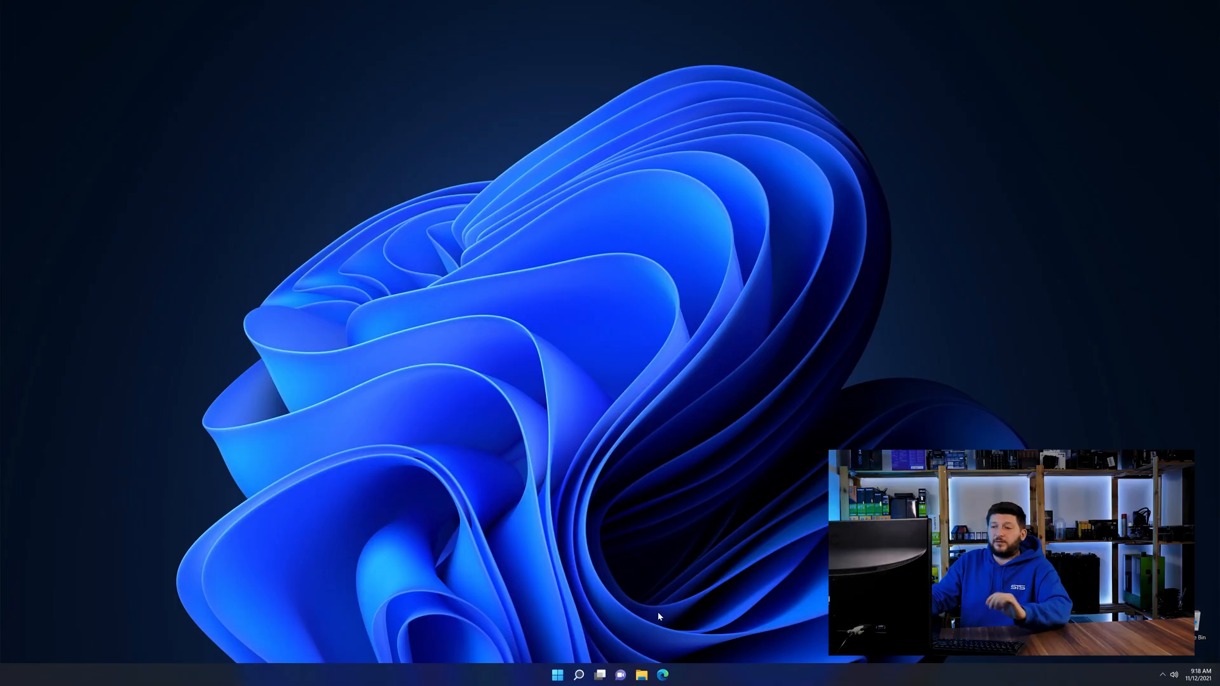
Step: Bring up the Visual C++ 2019 Redistributable download buttons in Edge
left_click(662, 675)
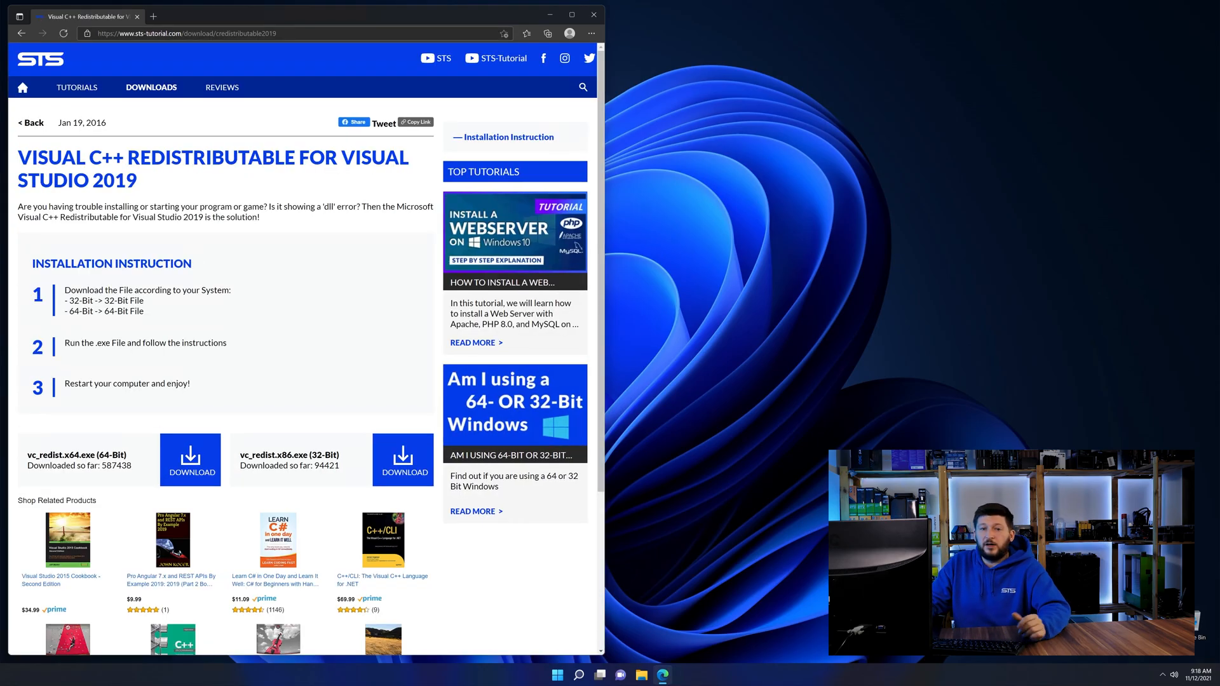
scroll("down", 3)
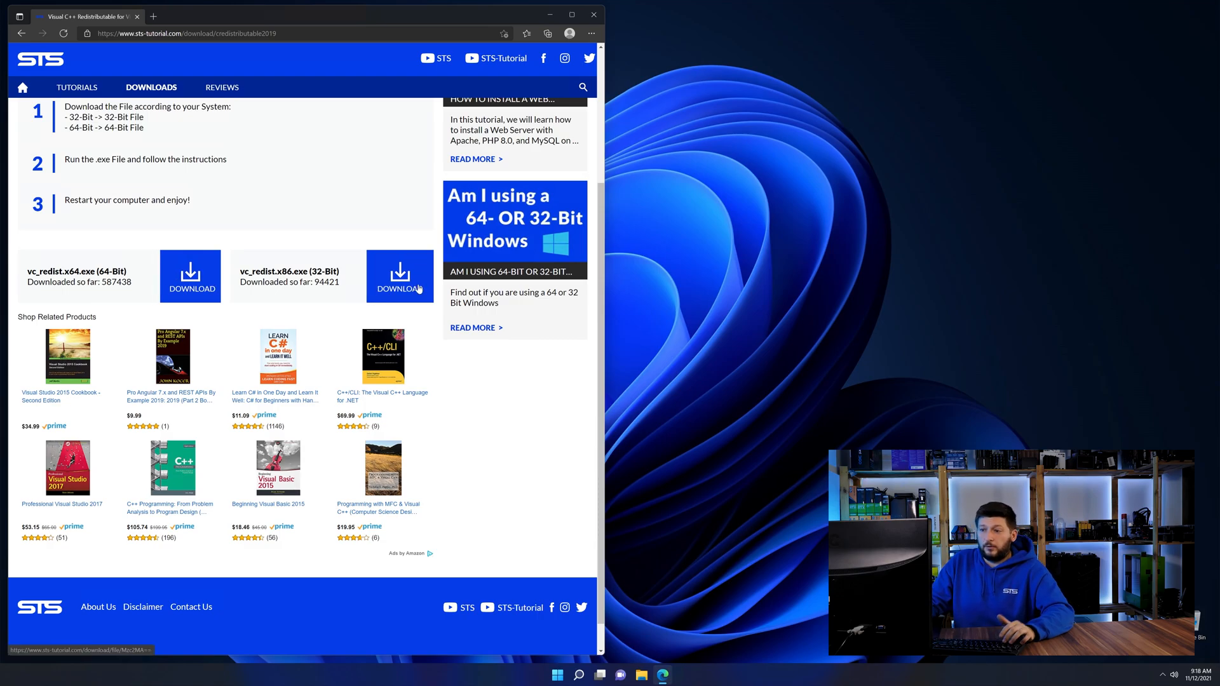
scroll("down", 3)
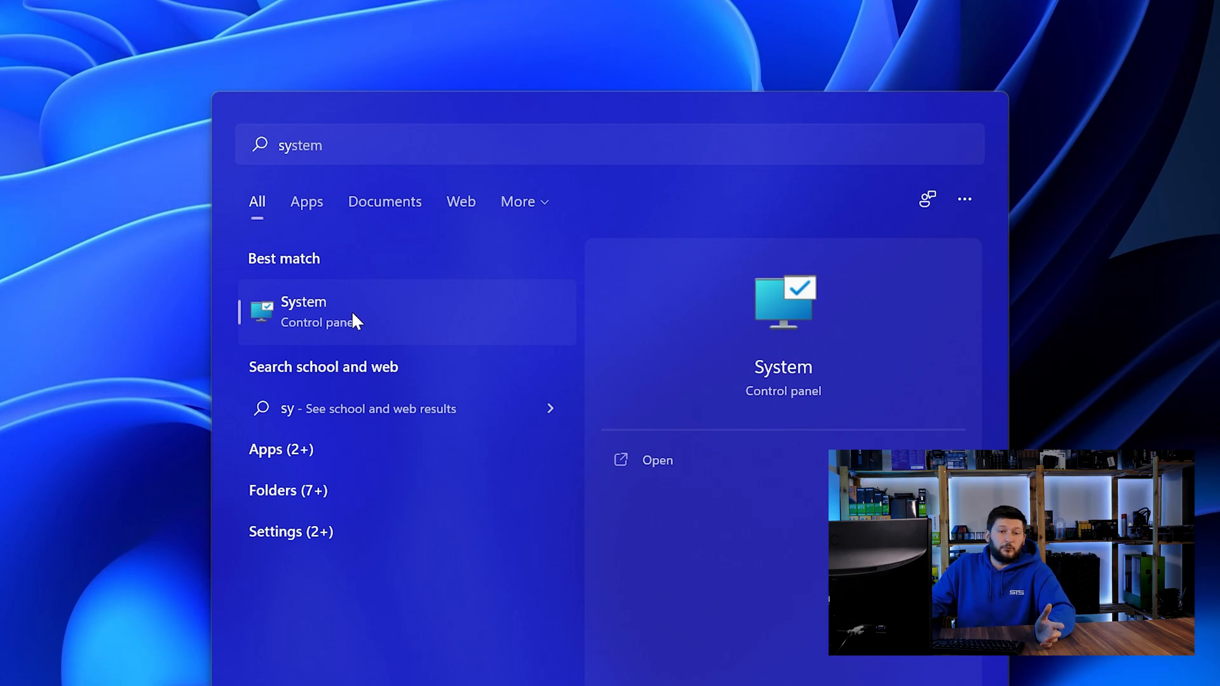
Step: Confirm on the Settings About page that the PC runs a 64-bit operating system
left_click(304, 312)
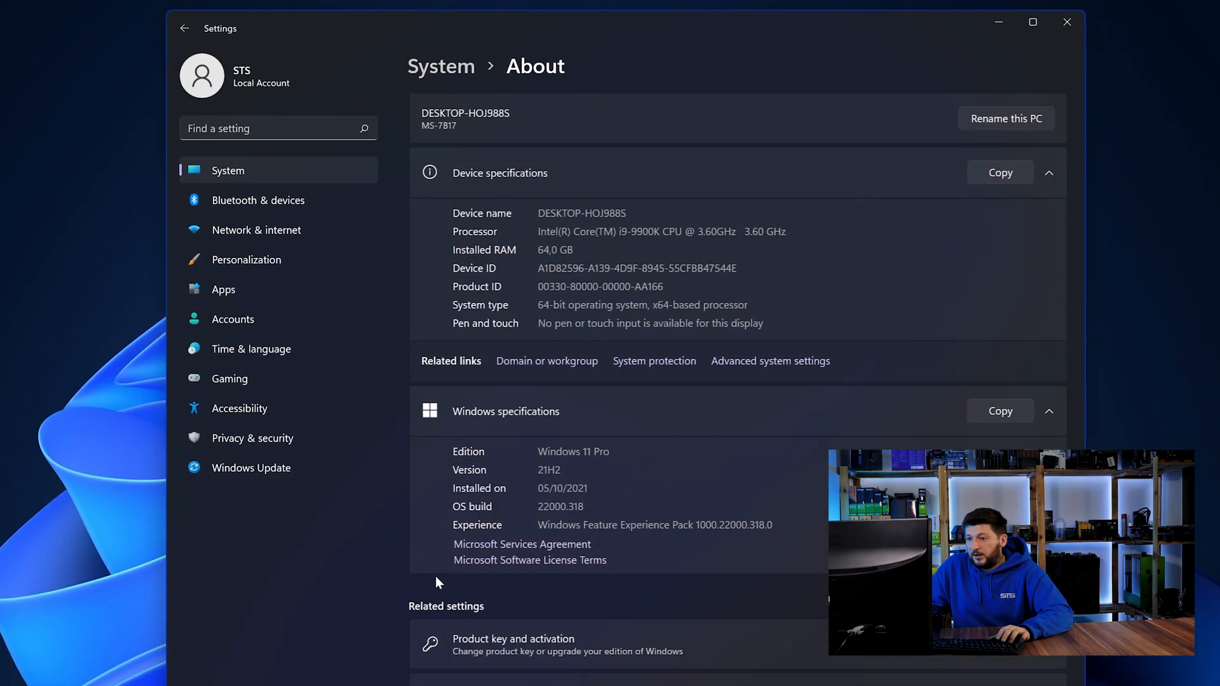
mouse_move(520, 274)
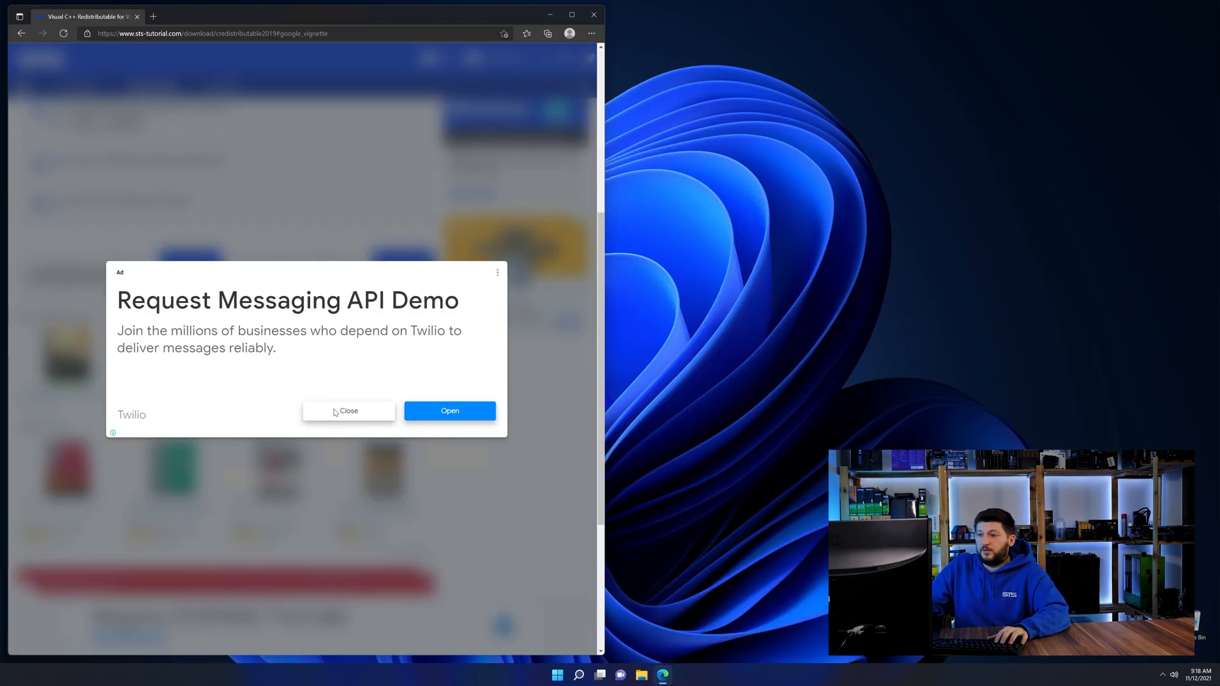
Step: Run the downloaded vc_redist.x64.exe and start installing the Visual C++ 2015-2019 Redistributable (x64)
left_click(348, 410)
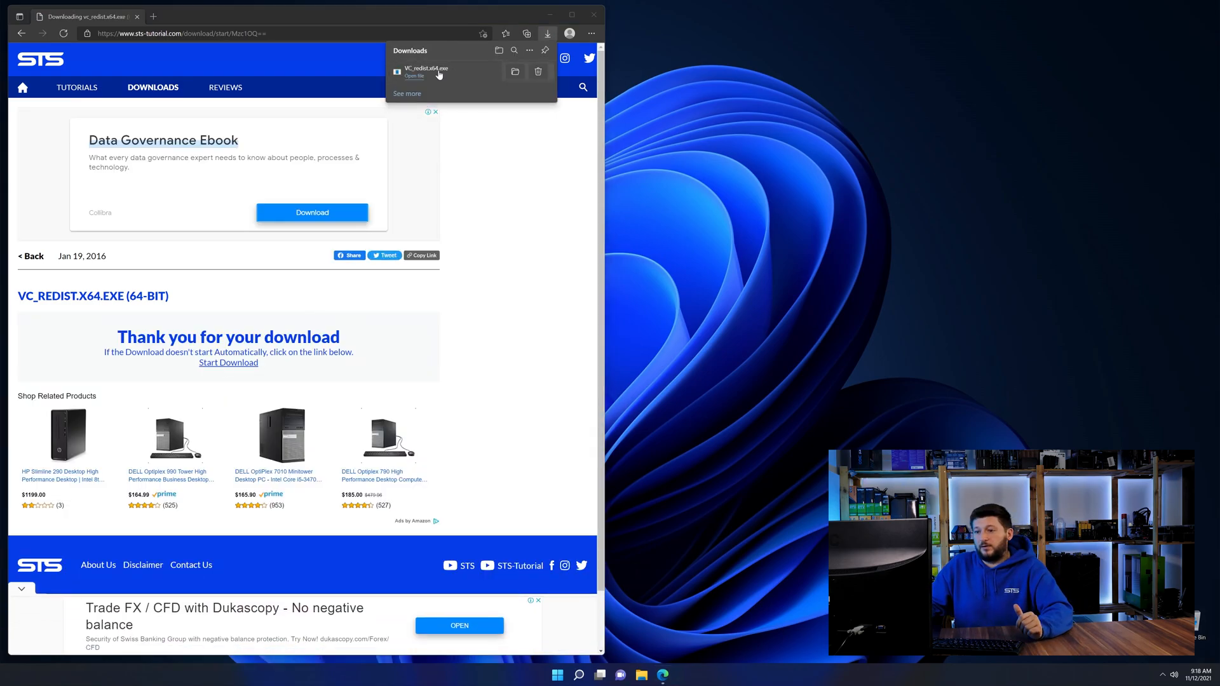
left_click(413, 77)
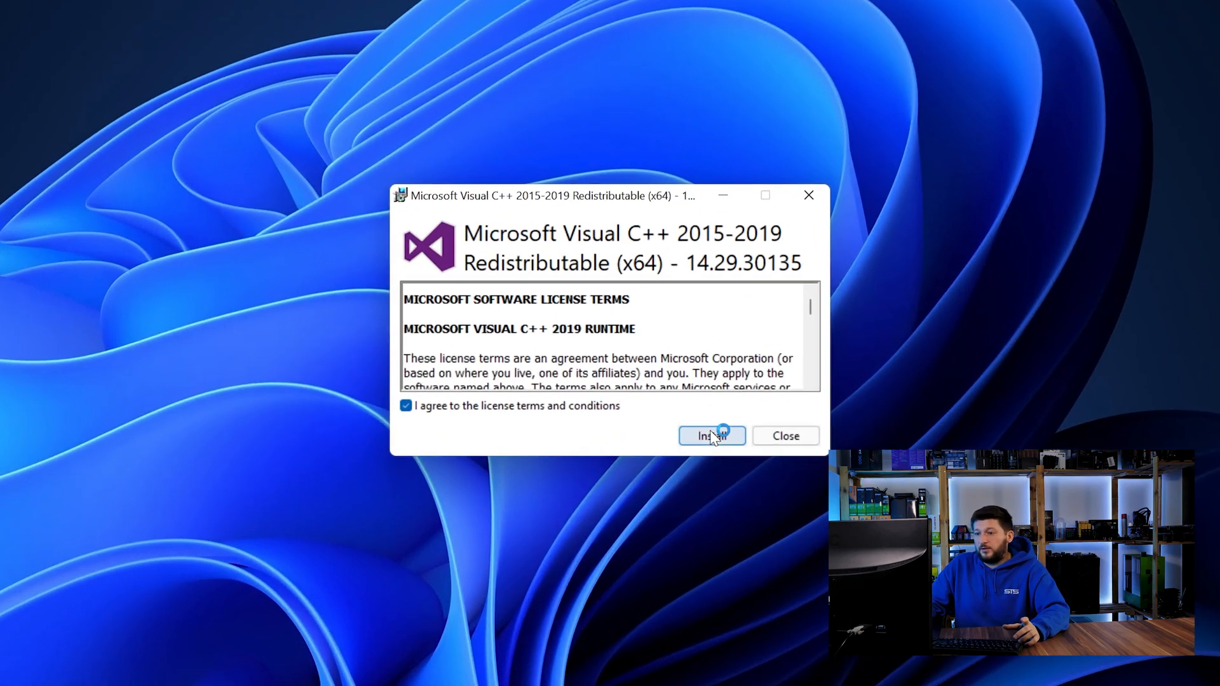
left_click(711, 436)
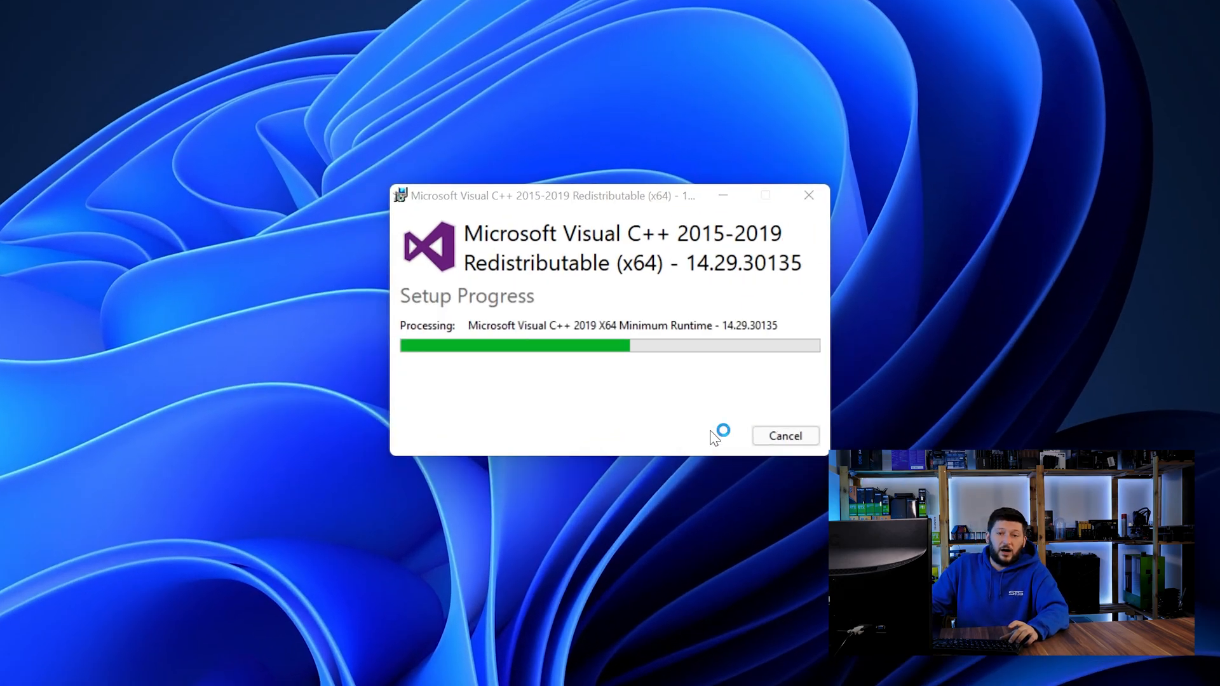